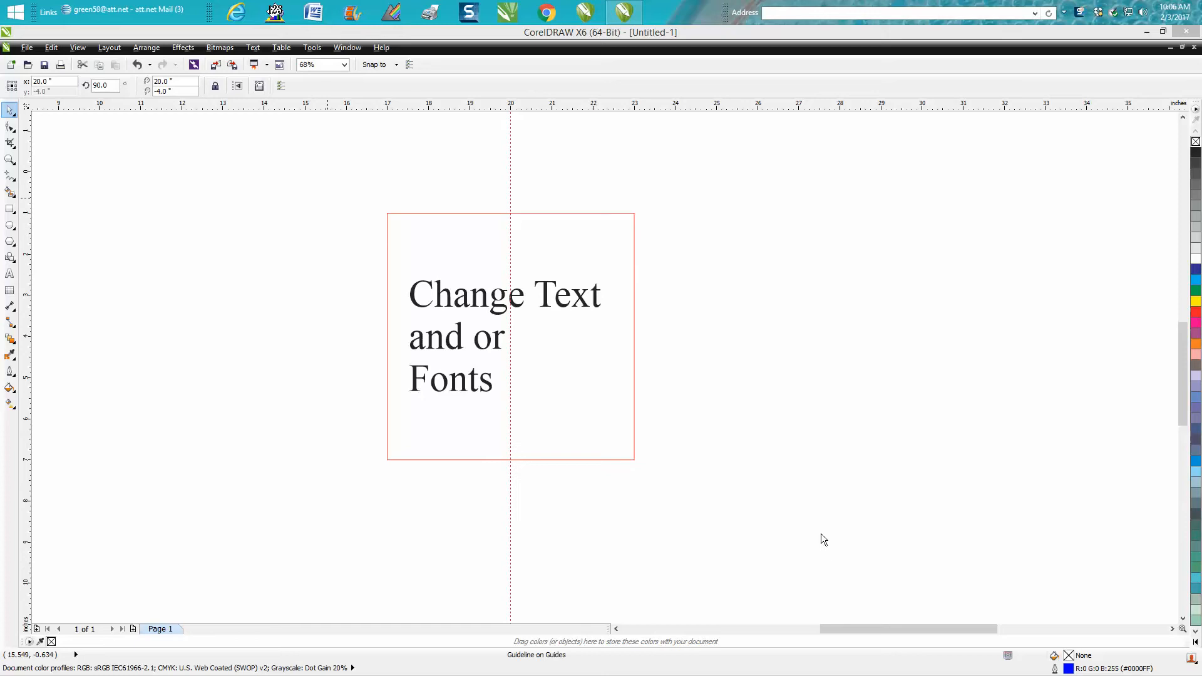
pyautogui.moveTo(77, 172)
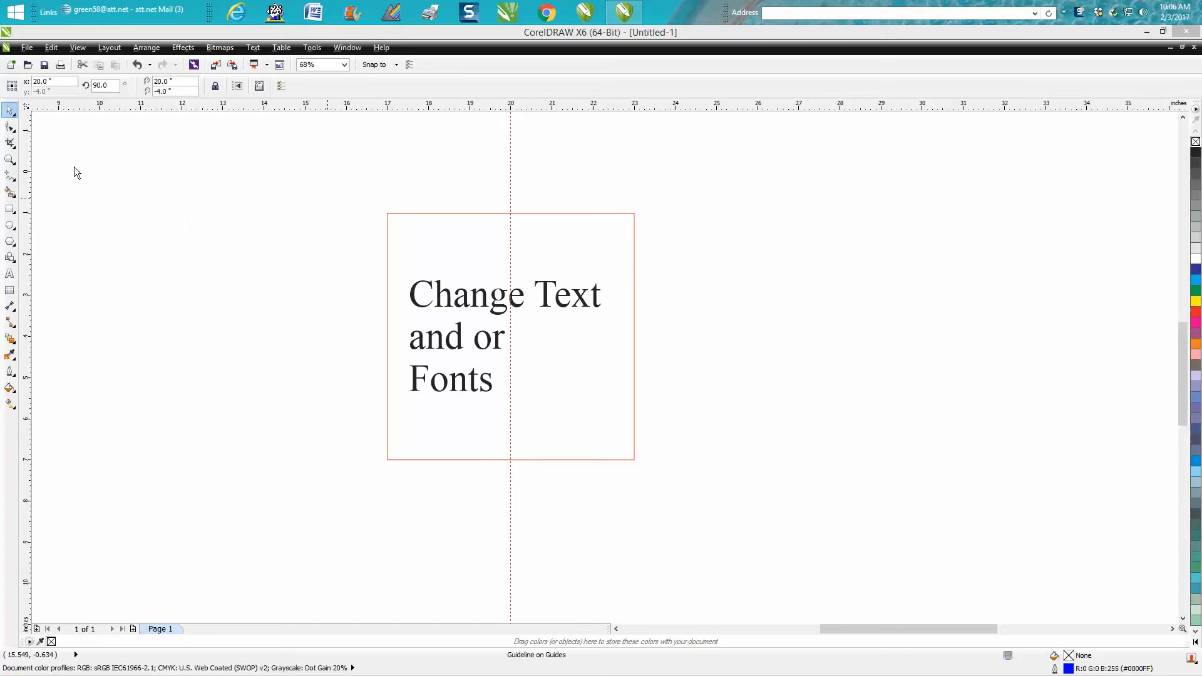
# Zoom in on the red plaque and select the three-line 'Change Text and or Fonts' text
pyautogui.click(11, 159)
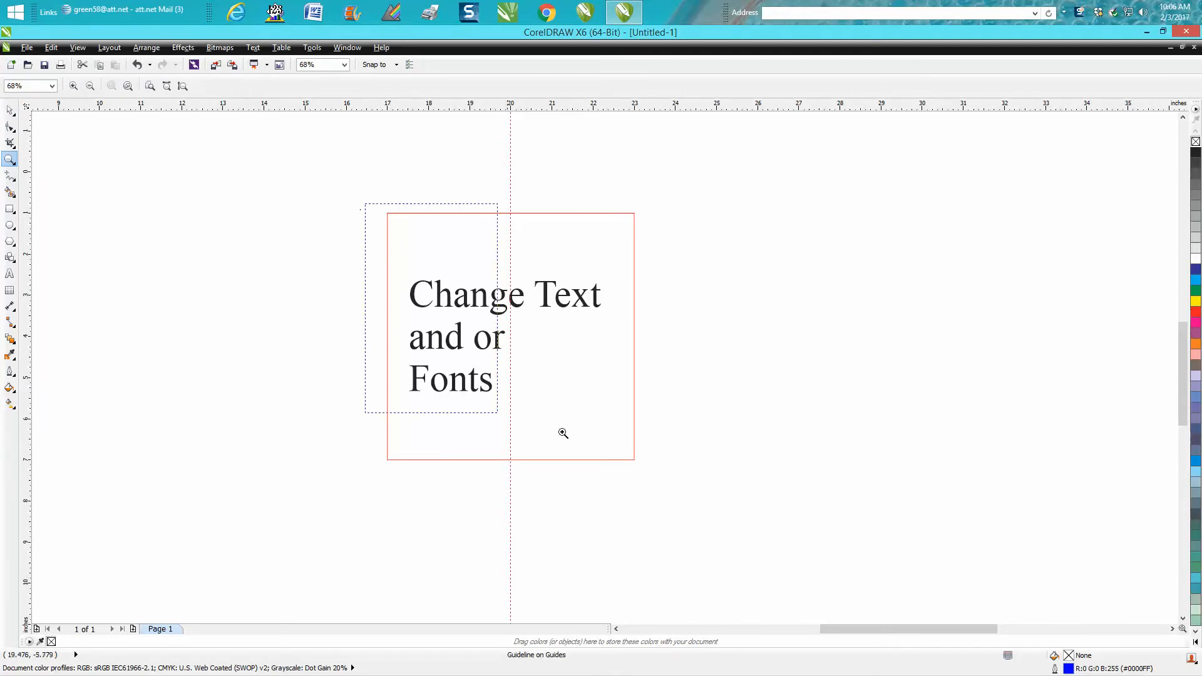
pyautogui.click(563, 433)
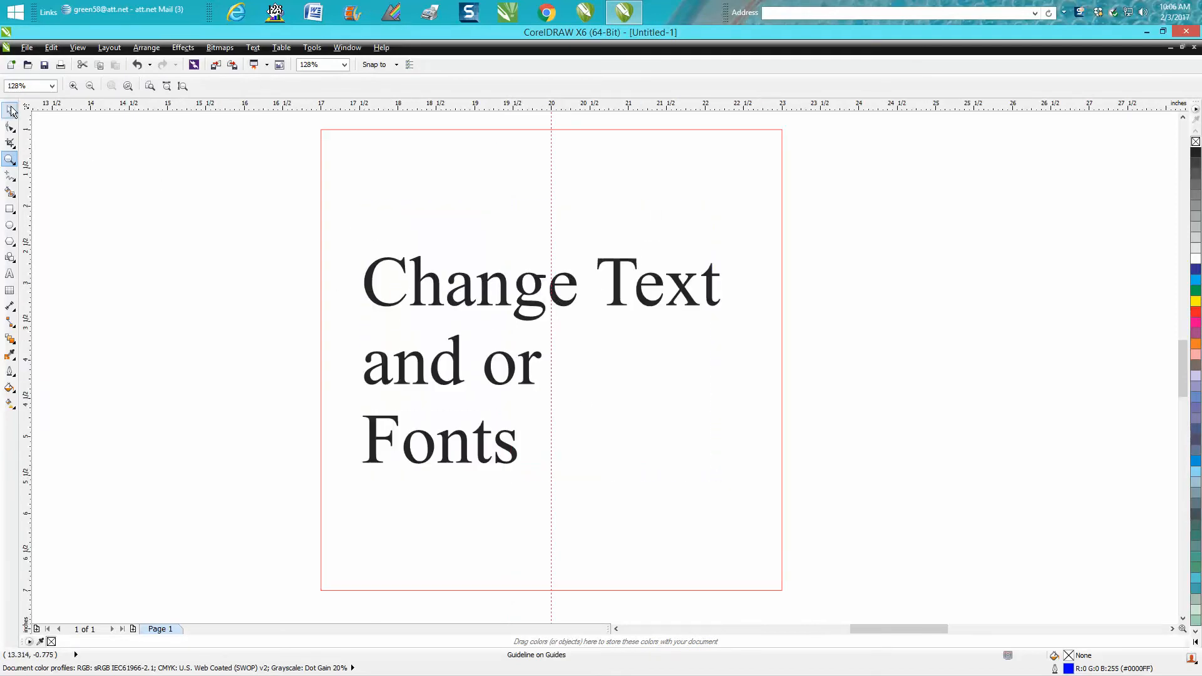
pyautogui.click(461, 361)
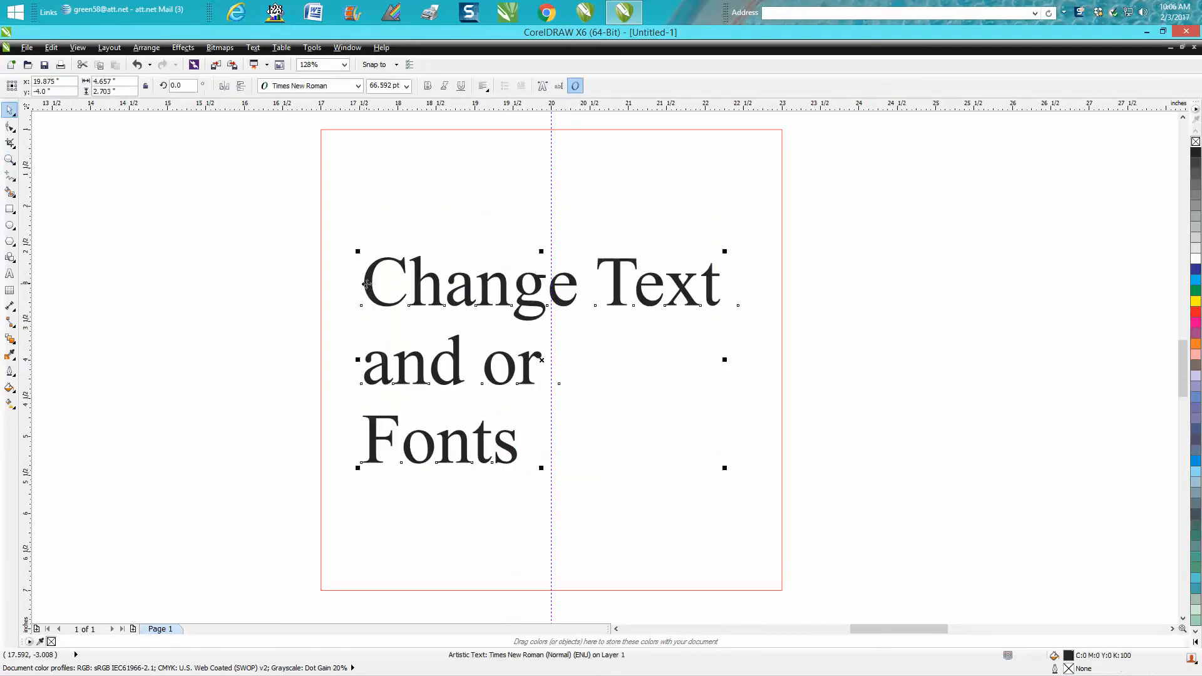
pyautogui.moveTo(257, 228)
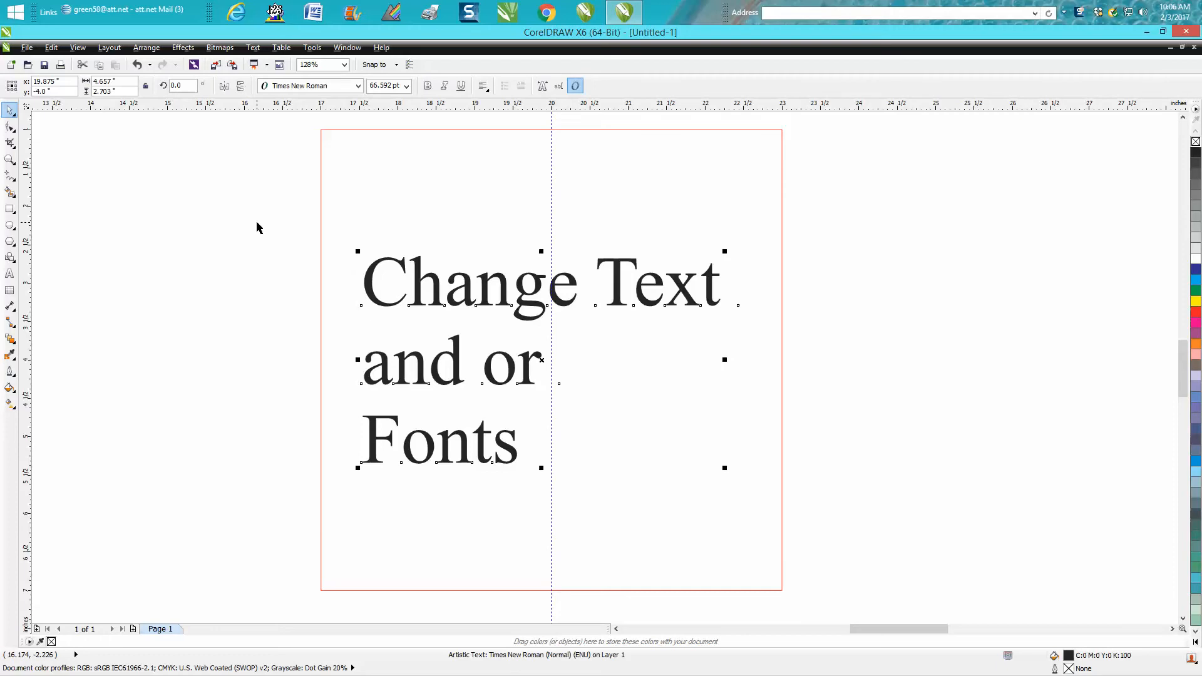
pyautogui.moveTo(259, 226)
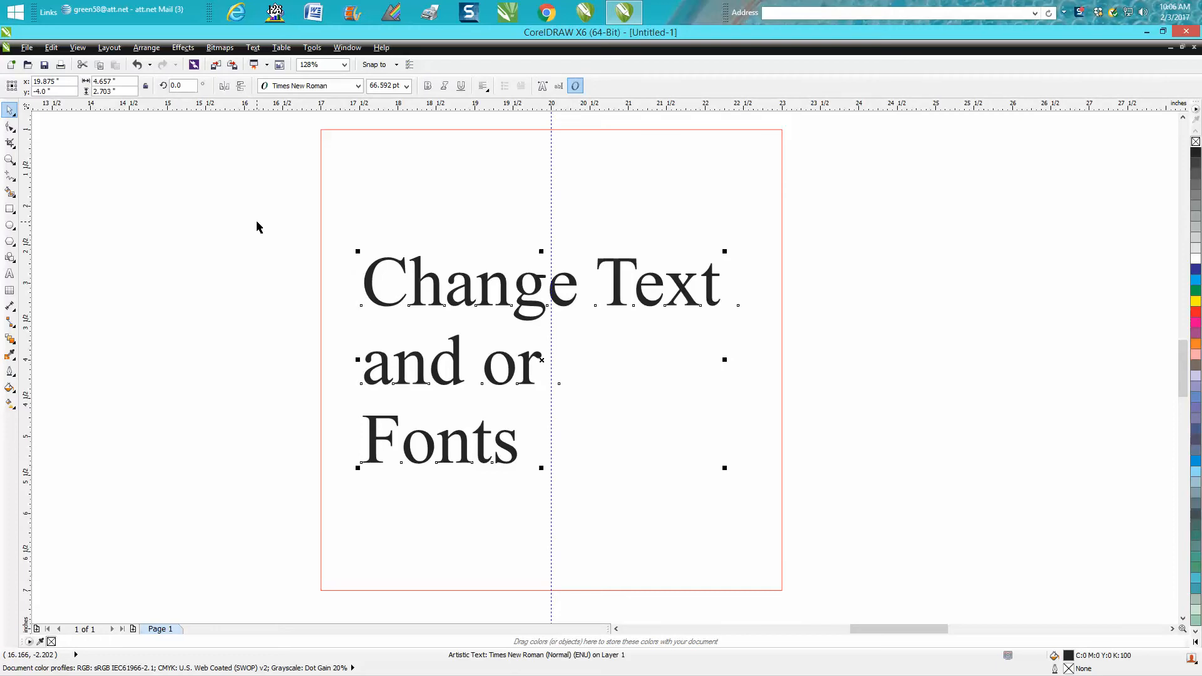
pyautogui.moveTo(445, 295)
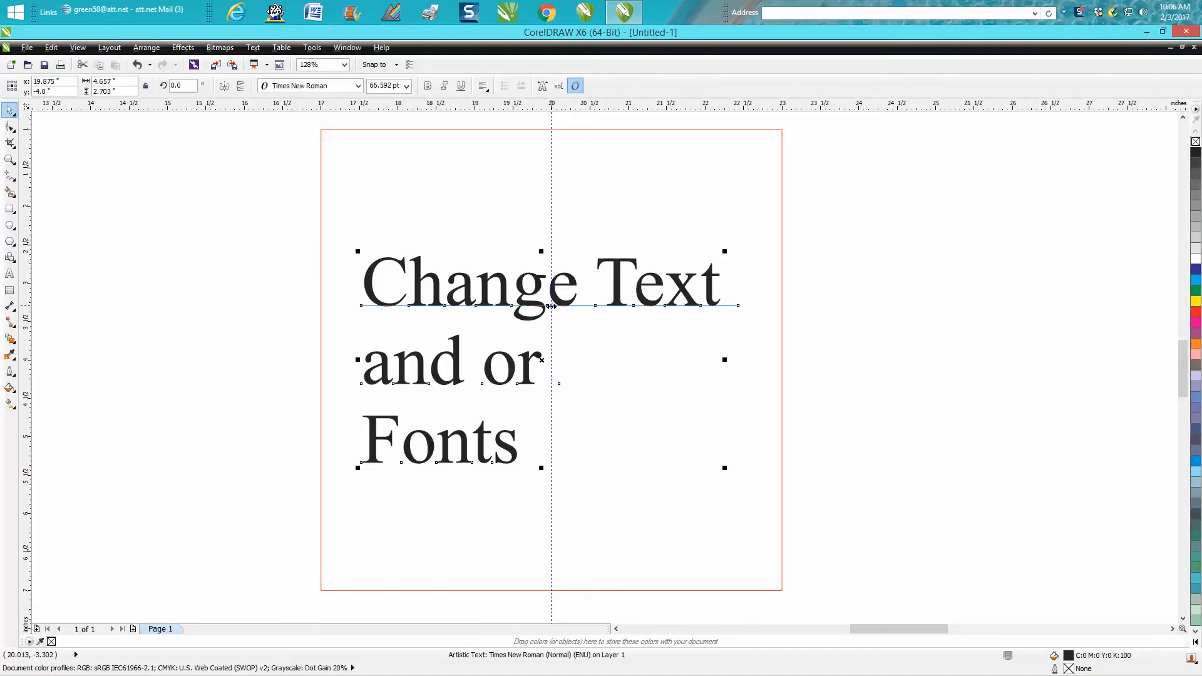
pyautogui.moveTo(516, 290)
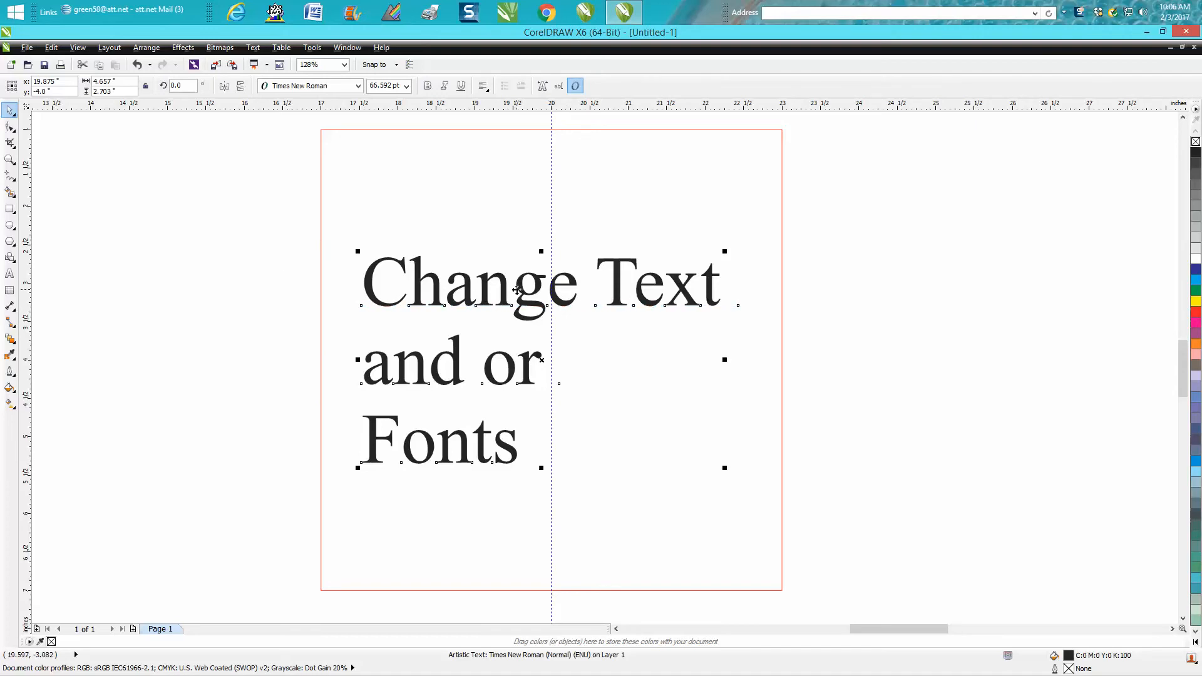
# Set the 'Change Text and or Fonts' text to Center horizontal alignment
pyautogui.click(483, 86)
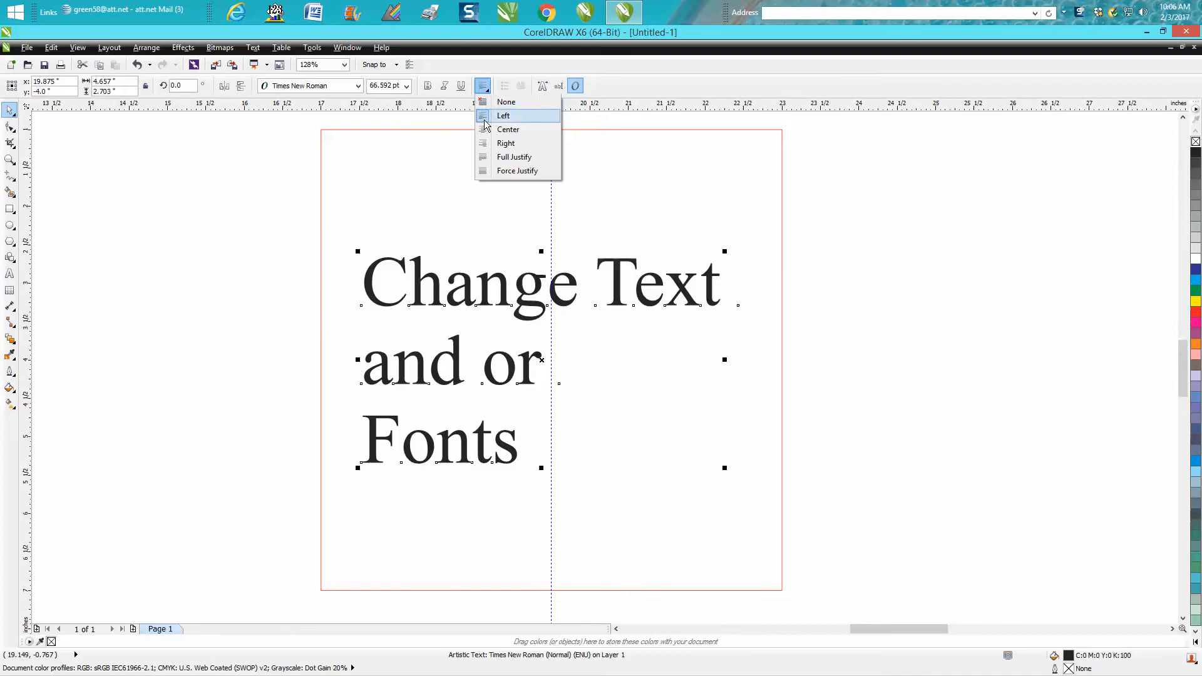
pyautogui.click(508, 129)
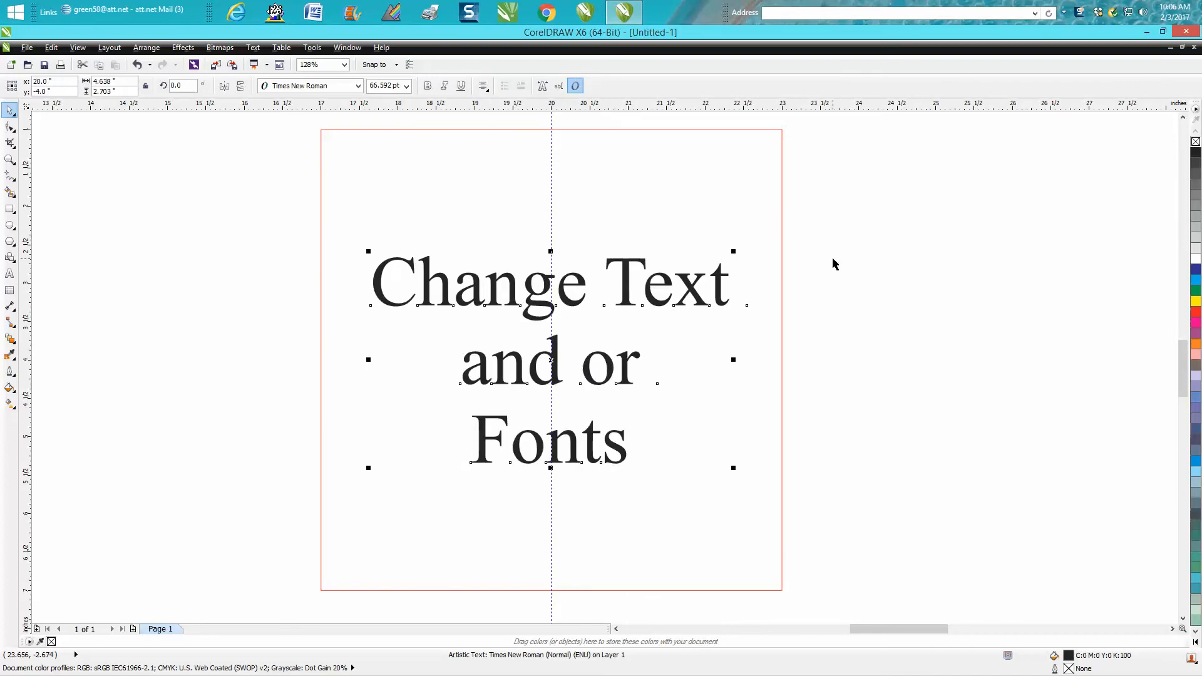
pyautogui.moveTo(68, 262)
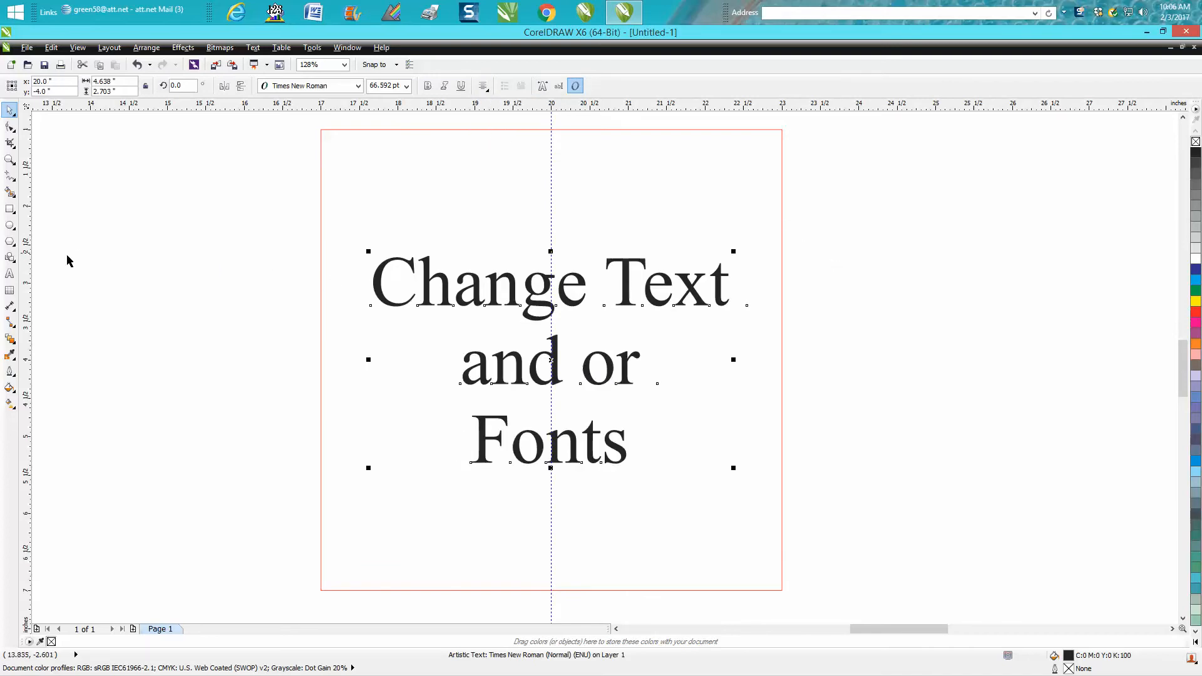
pyautogui.moveTo(11, 273)
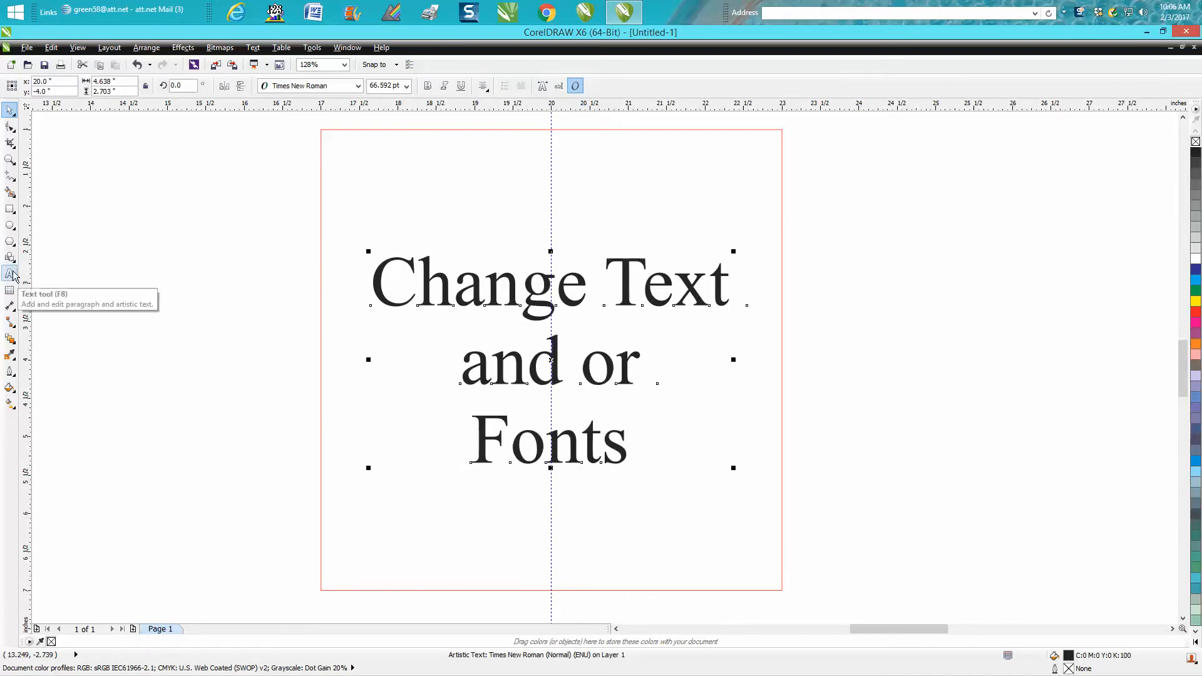
pyautogui.moveTo(308, 205)
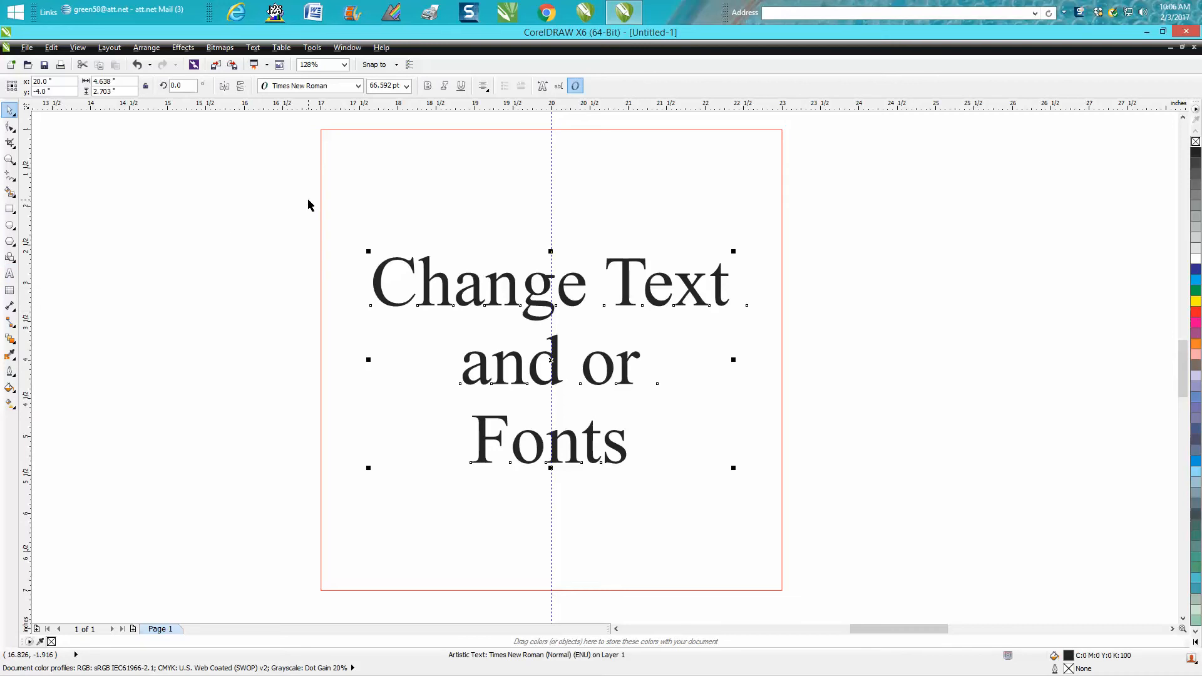
pyautogui.moveTo(308, 236)
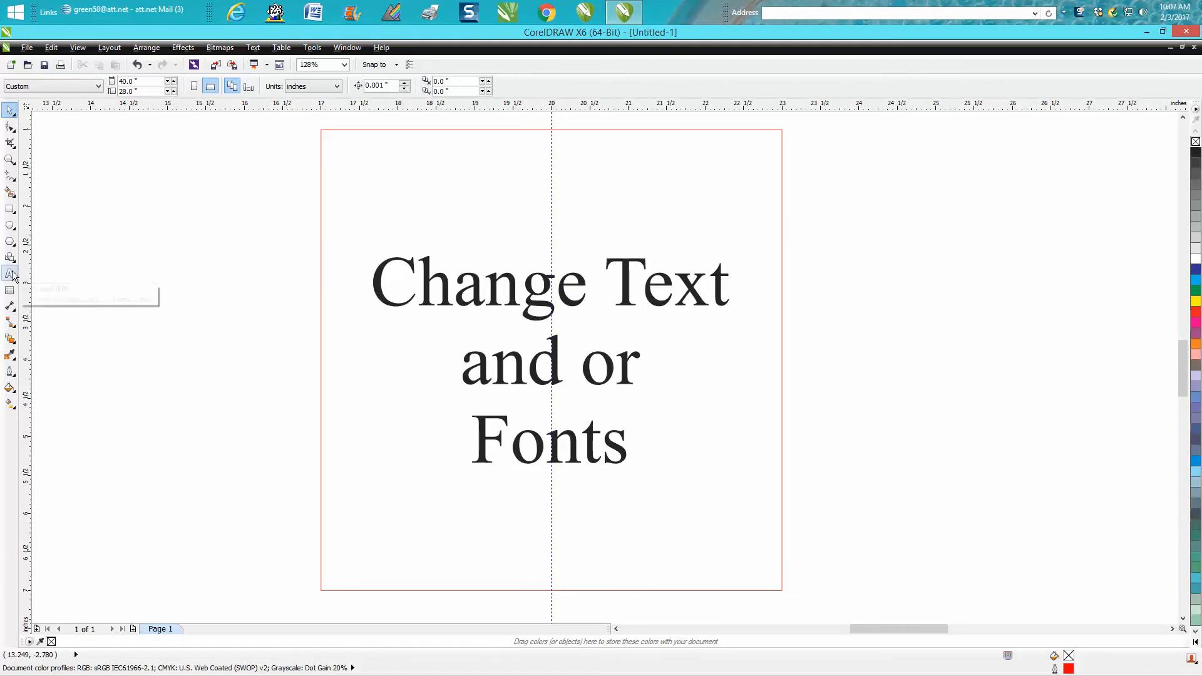
# With the Text tool, choose Center alignment and apply it as the Artistic Text default only
pyautogui.click(11, 273)
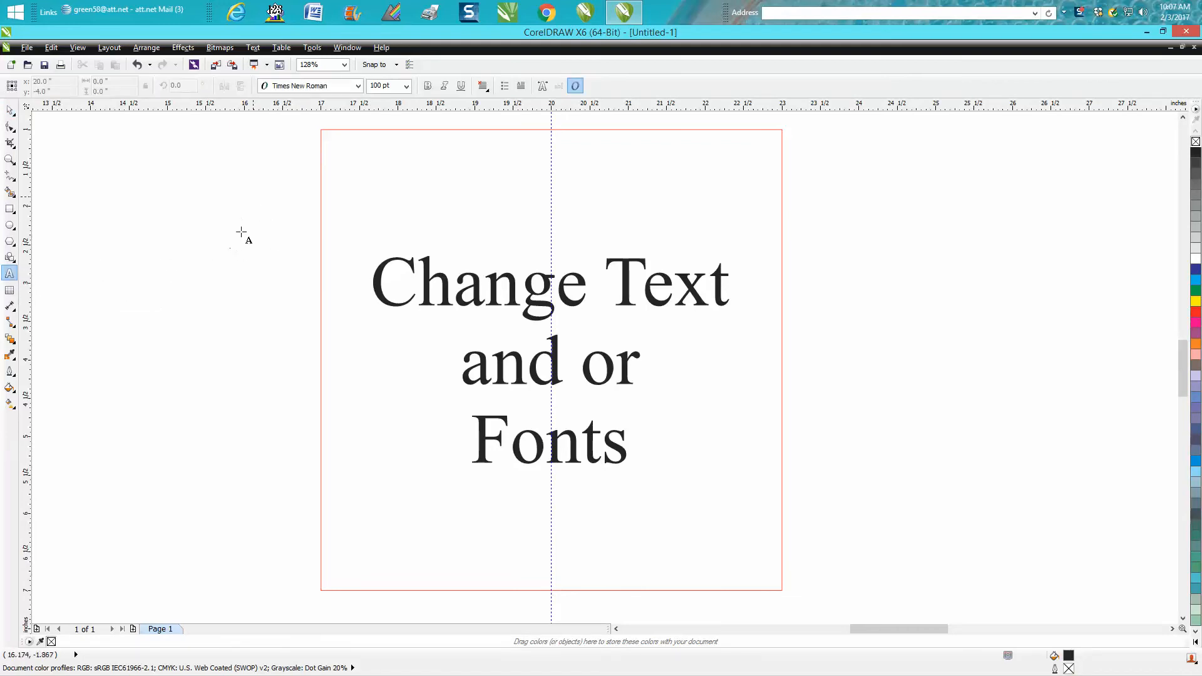
pyautogui.moveTo(492, 96)
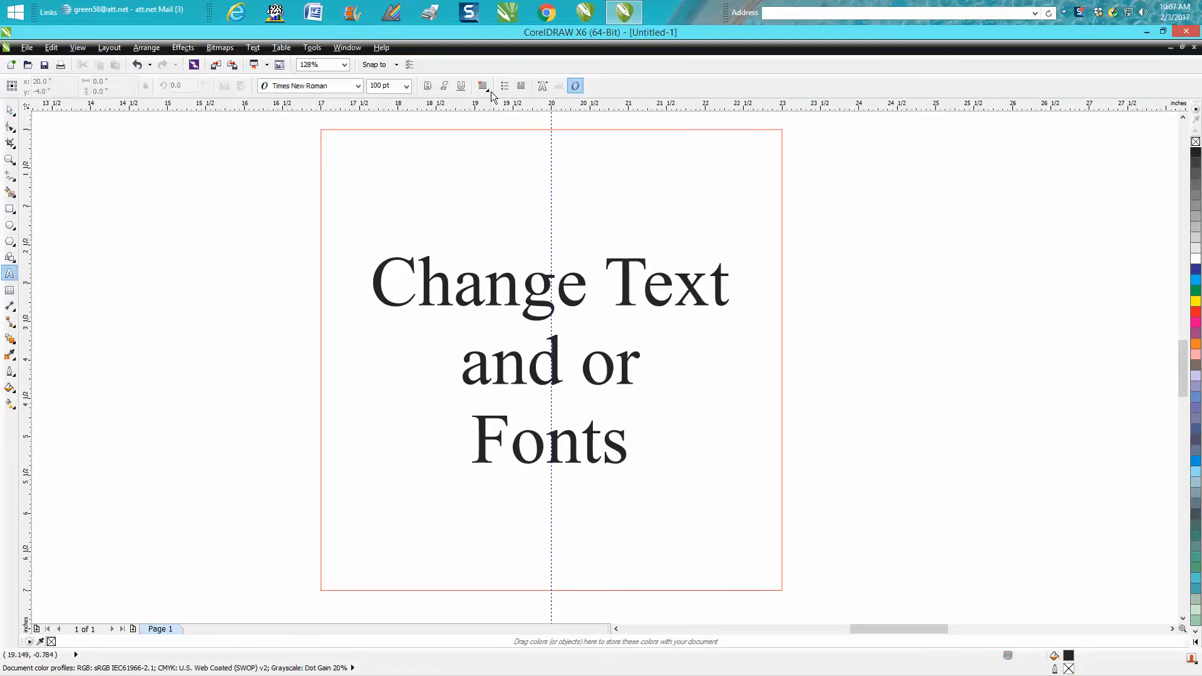
pyautogui.click(483, 85)
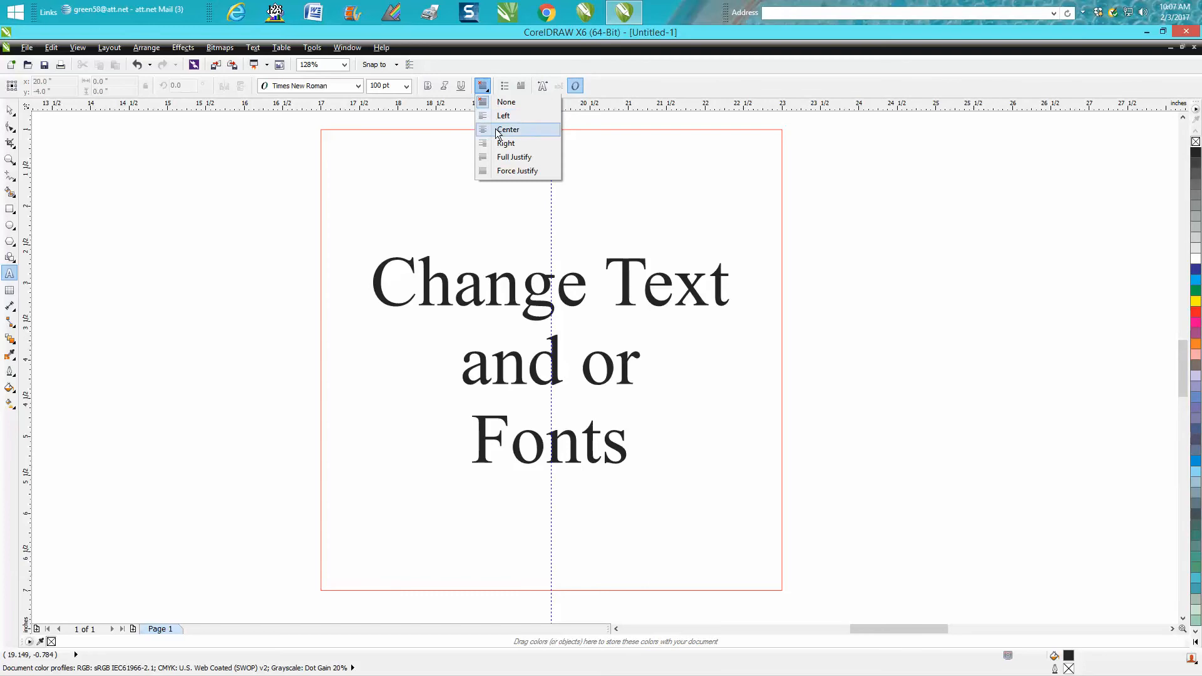
pyautogui.click(508, 129)
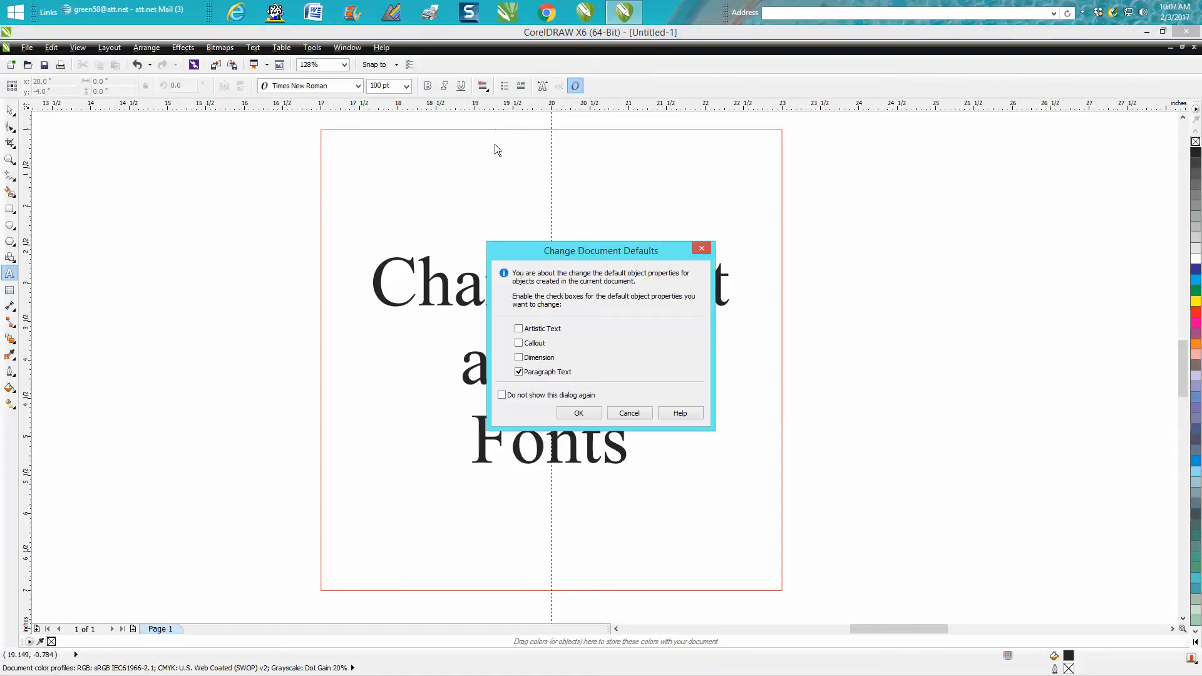
pyautogui.click(519, 328)
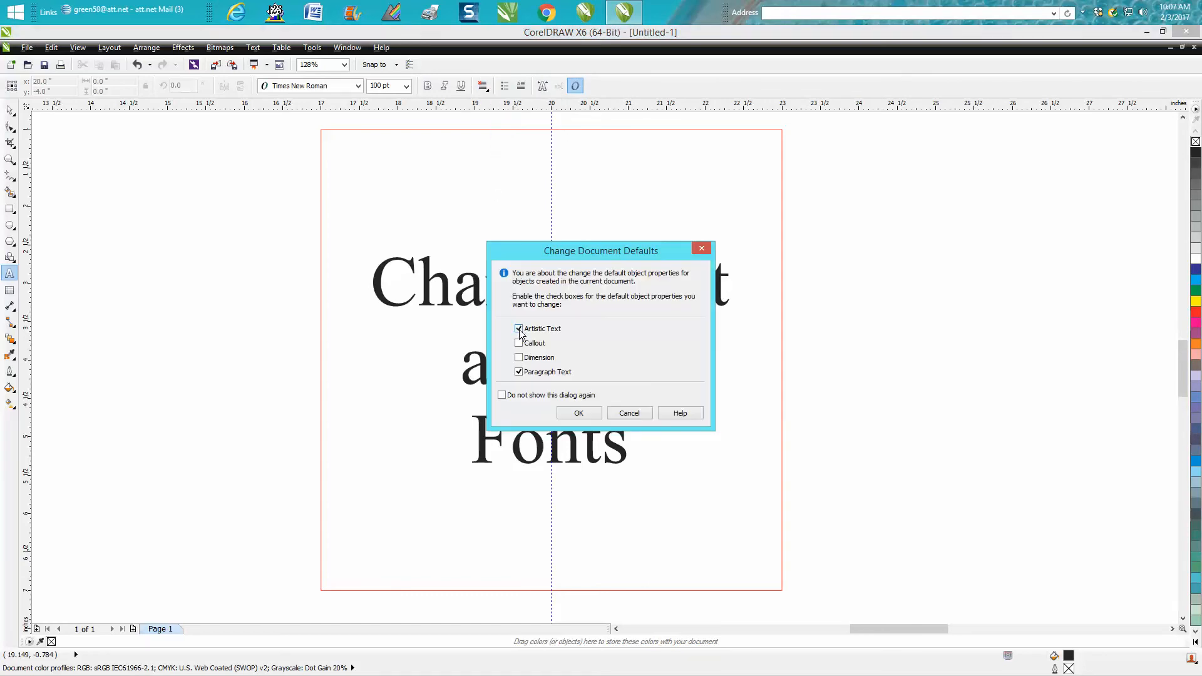
pyautogui.click(519, 372)
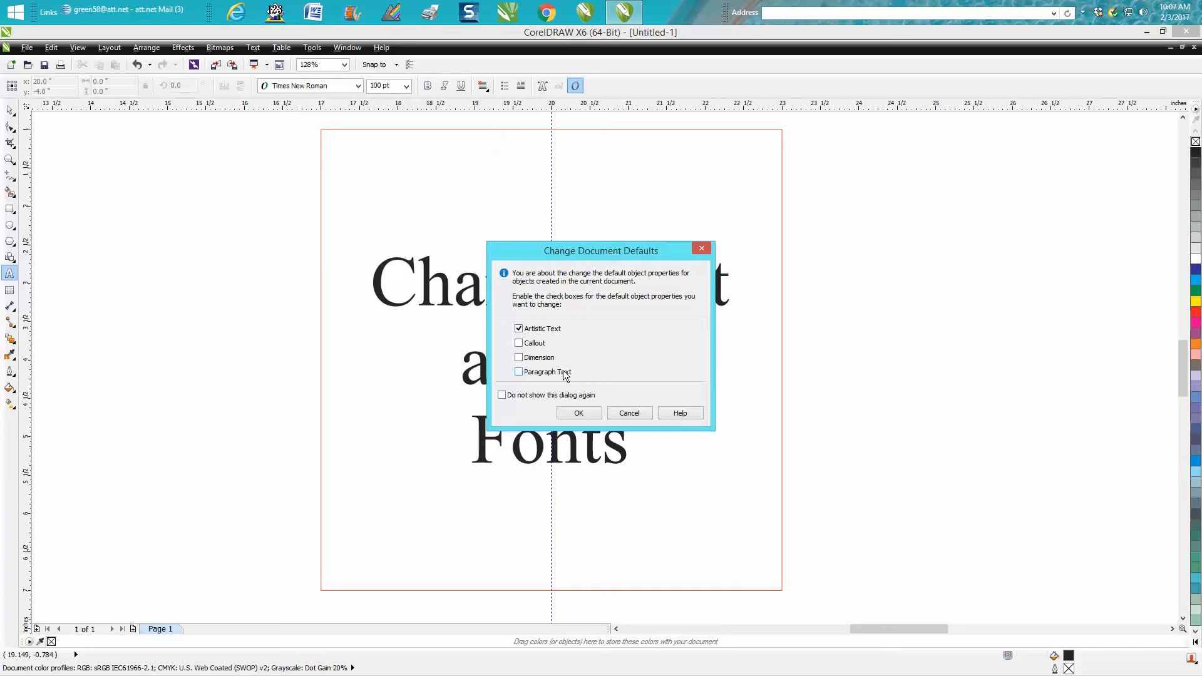
pyautogui.click(578, 412)
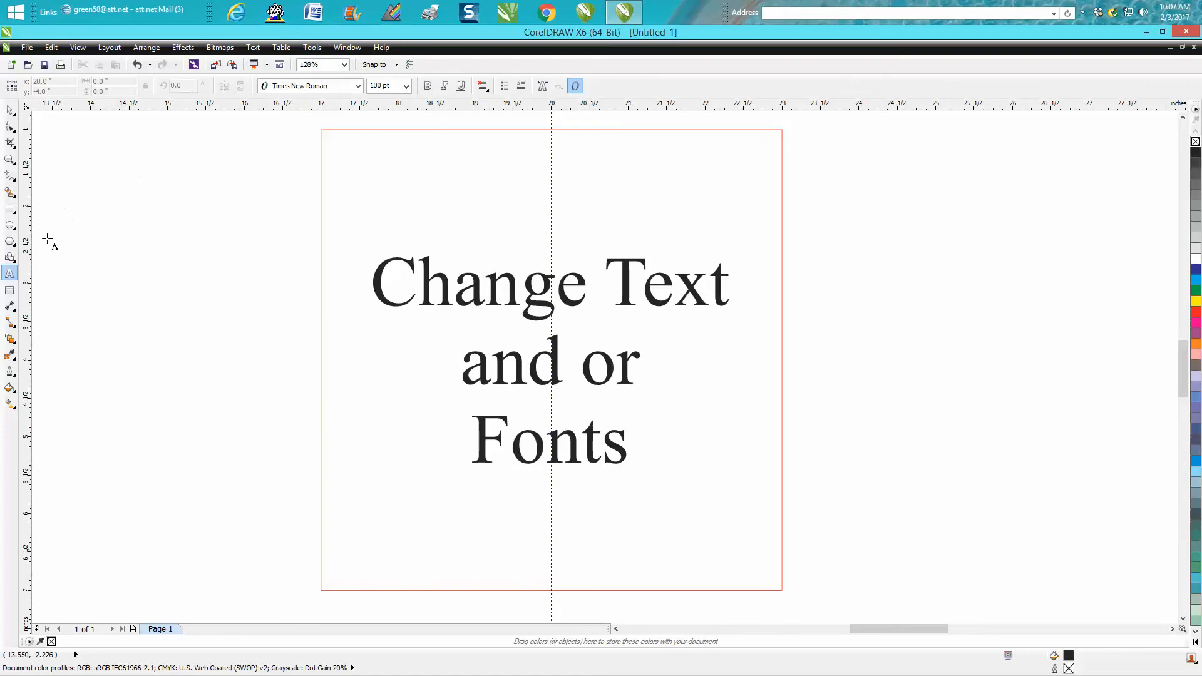
# Type test text 'Doug' and 'Green' on the canvas to confirm it centers
pyautogui.click(447, 173)
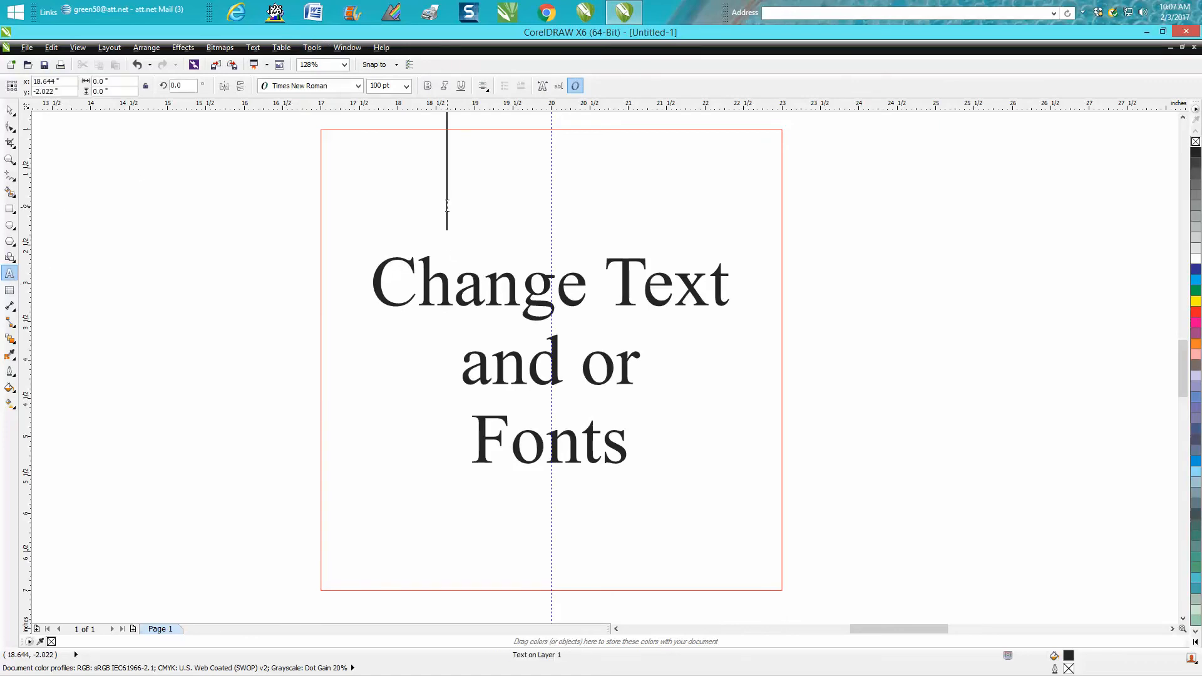
pyautogui.moveTo(892, 217)
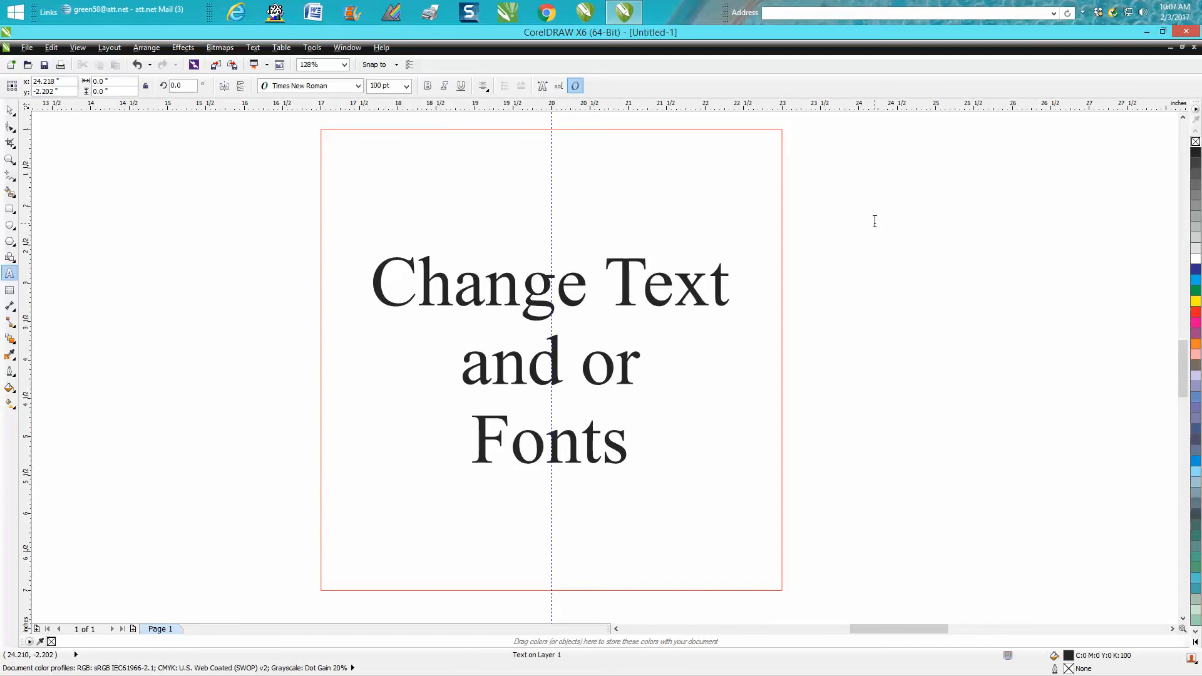
pyautogui.write('Doug')
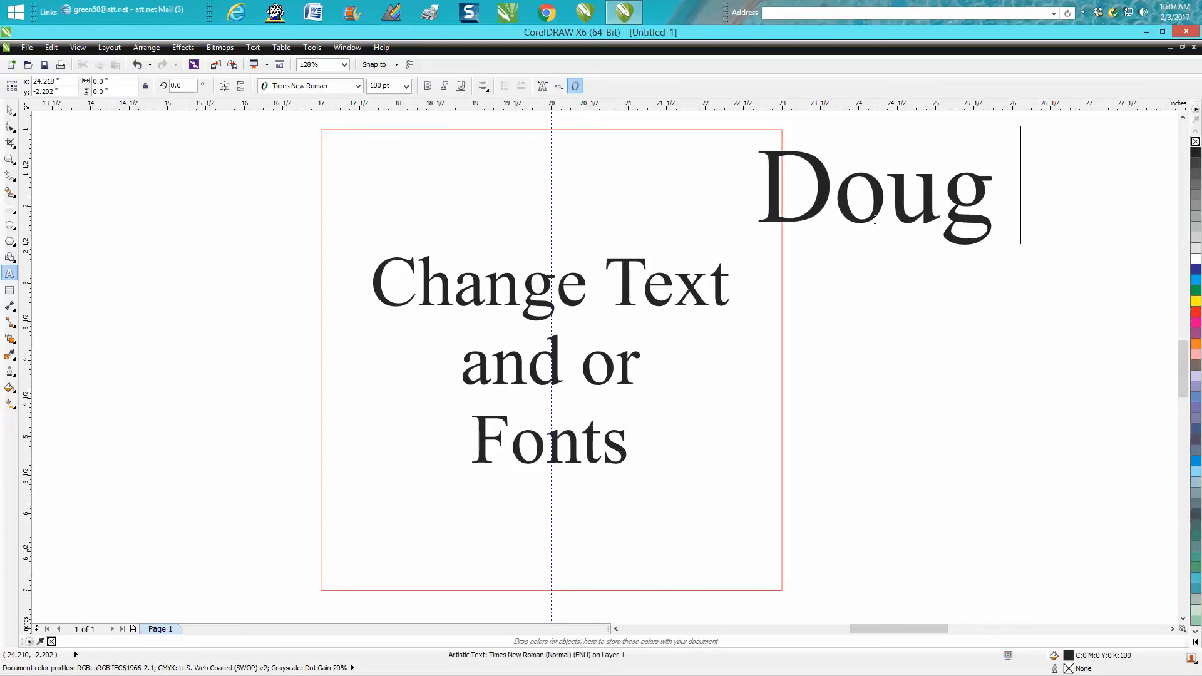
pyautogui.write('Green')
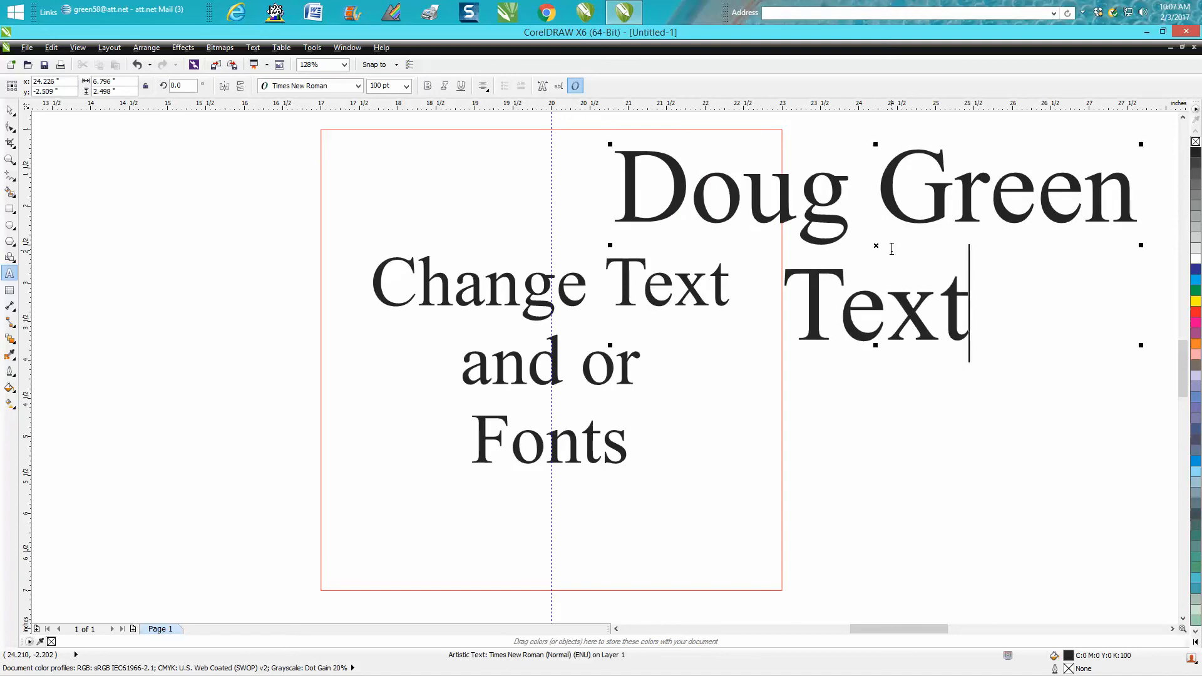
pyautogui.click(10, 110)
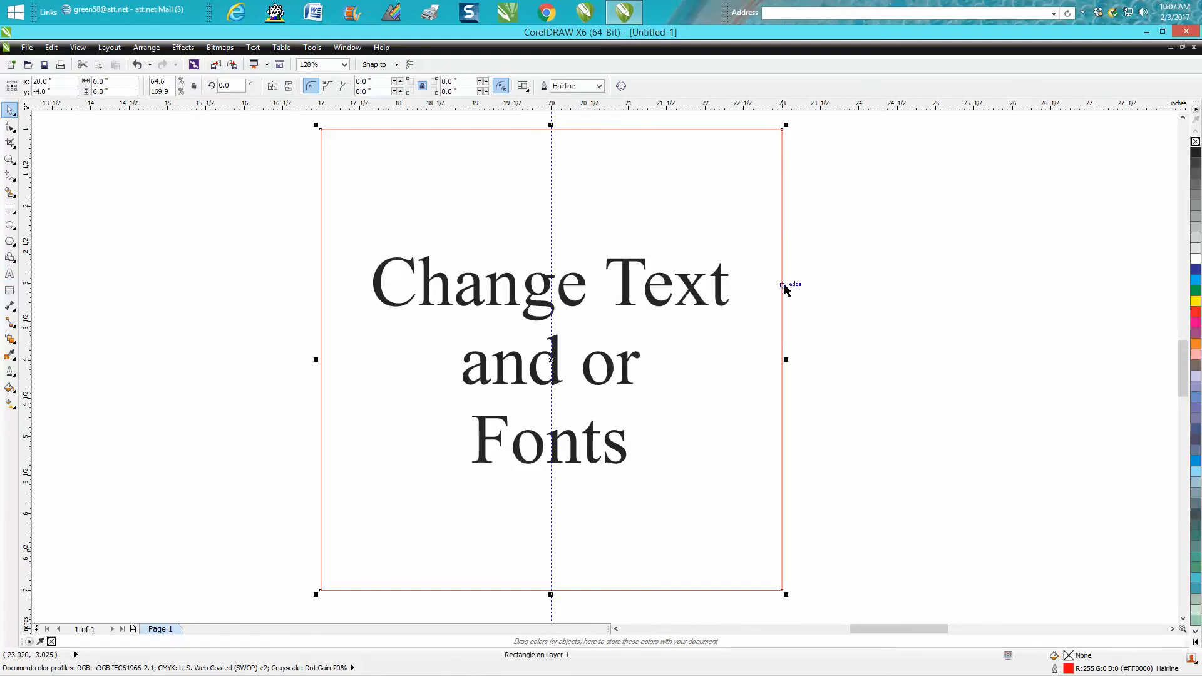
pyautogui.moveTo(191, 167)
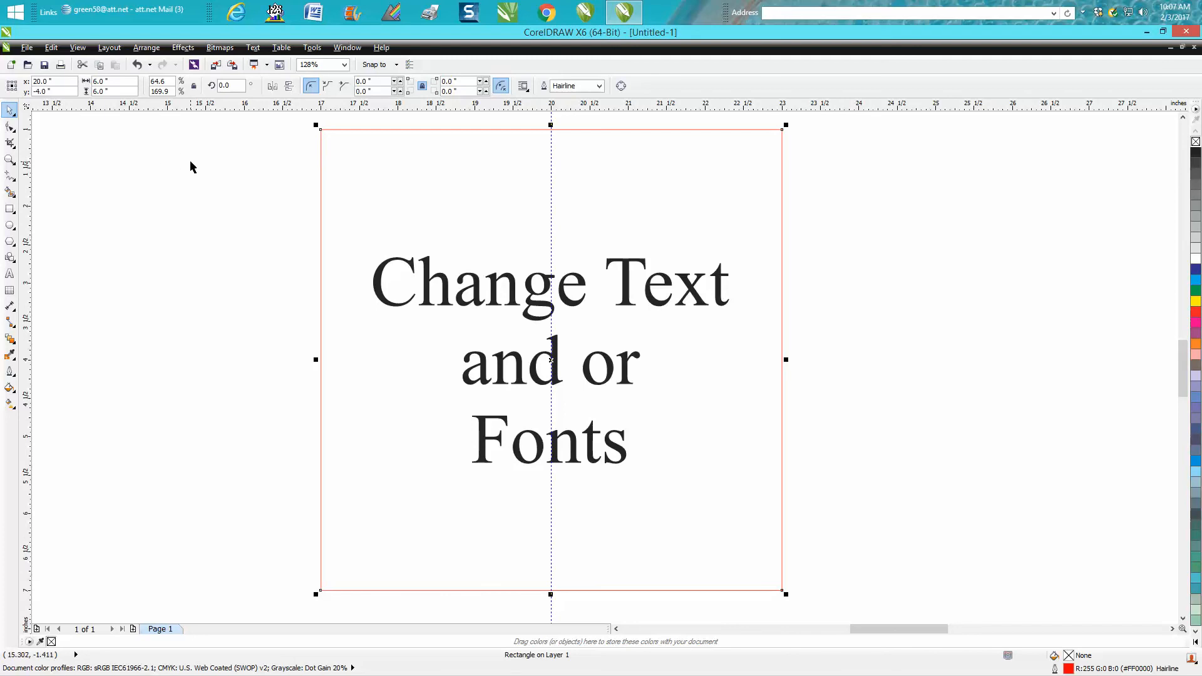
pyautogui.moveTo(412, 286)
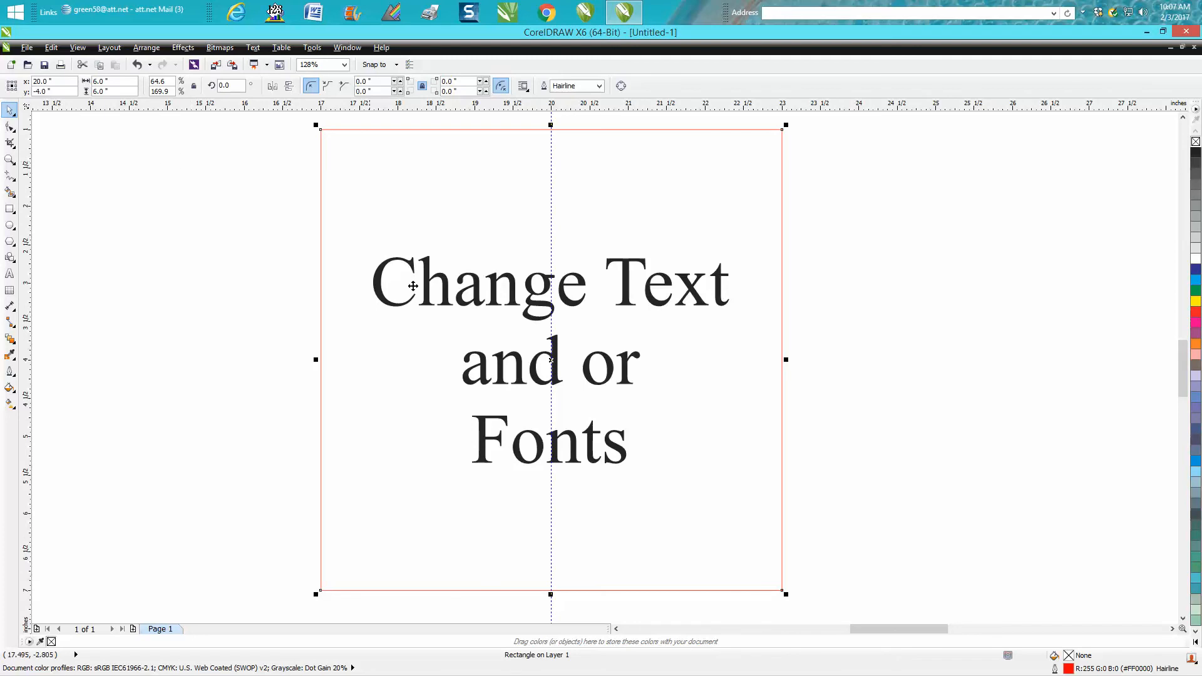
pyautogui.moveTo(628, 311)
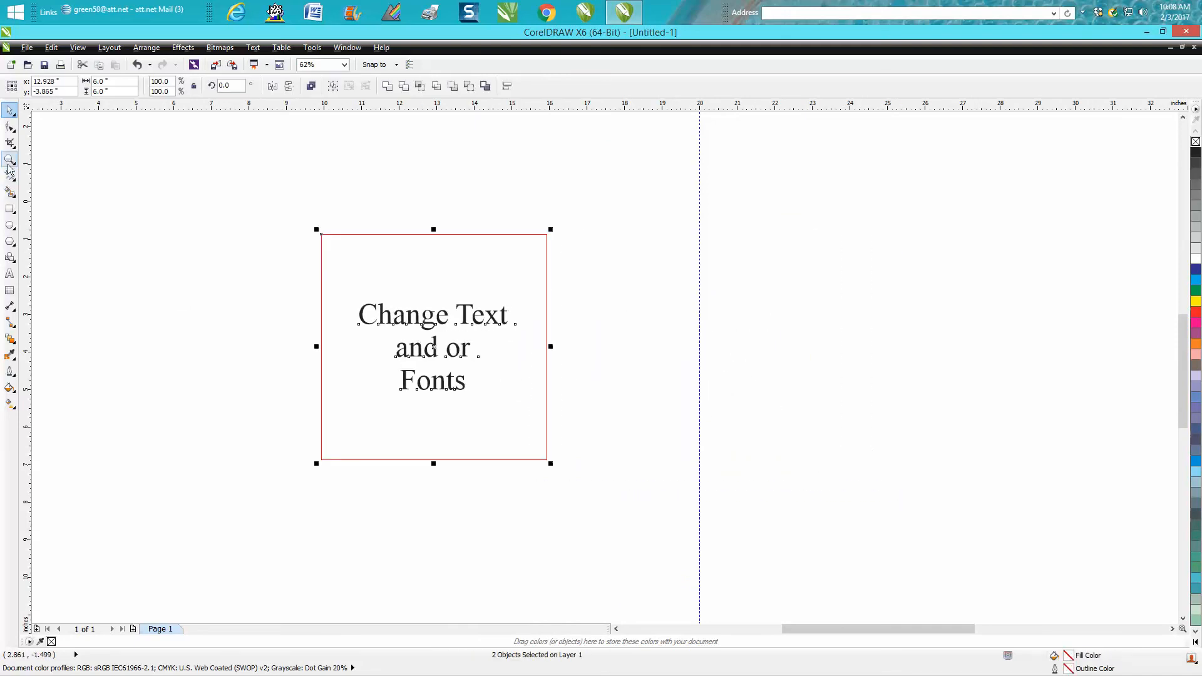
# Zoom in and scale the plaque text down to about 45.6 pt, still centered
pyautogui.click(159, 179)
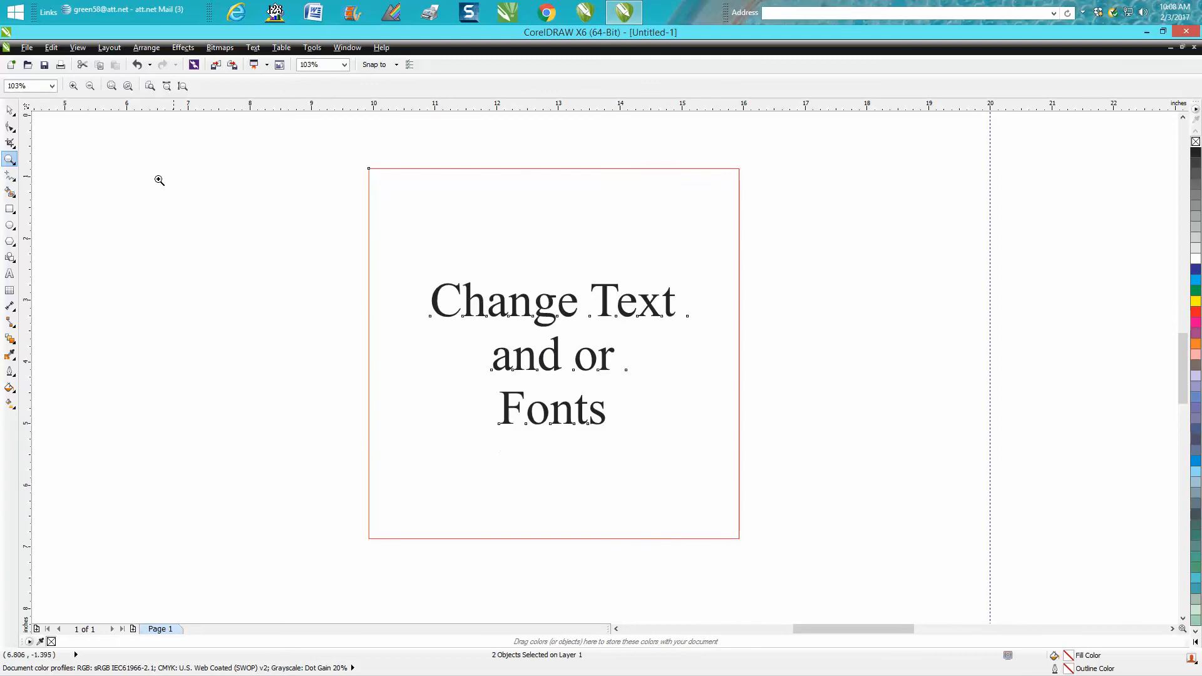
pyautogui.click(10, 109)
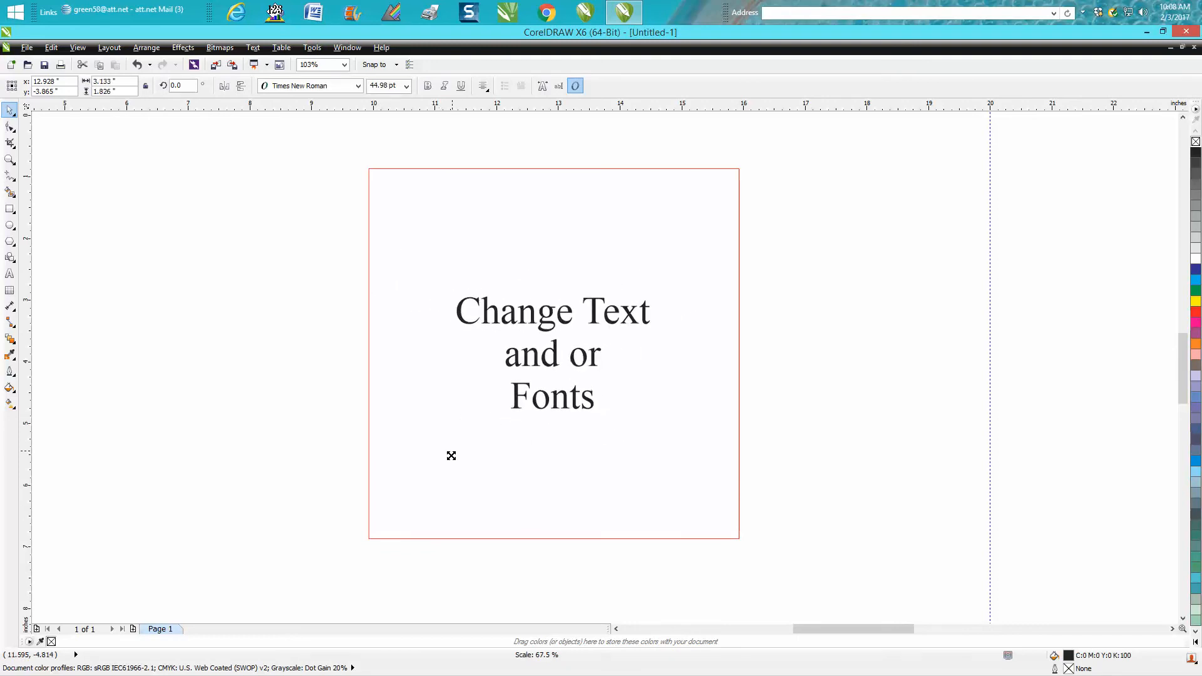
pyautogui.click(551, 353)
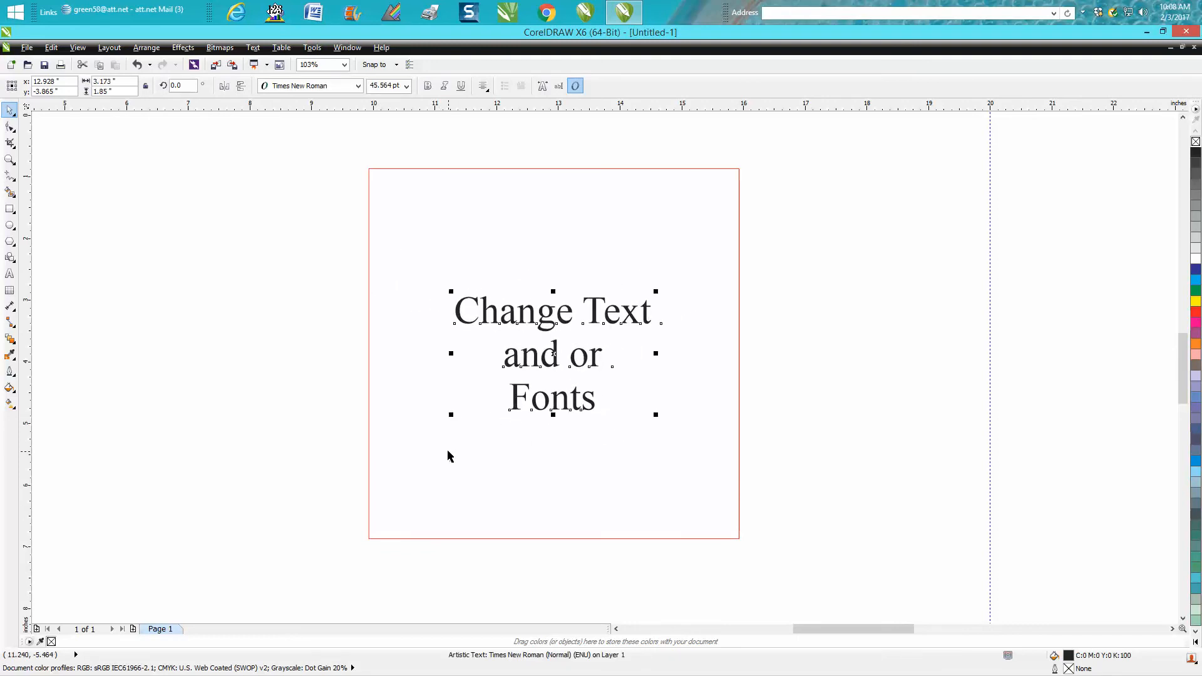
pyautogui.moveTo(451, 414)
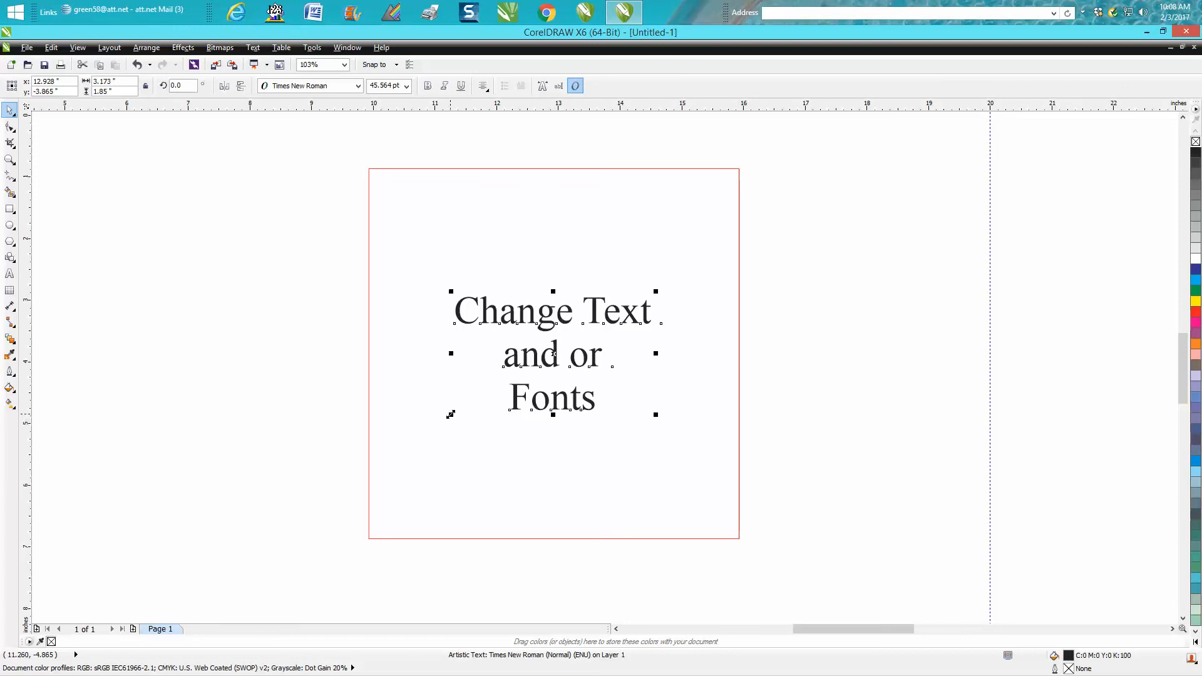
pyautogui.moveTo(550, 426)
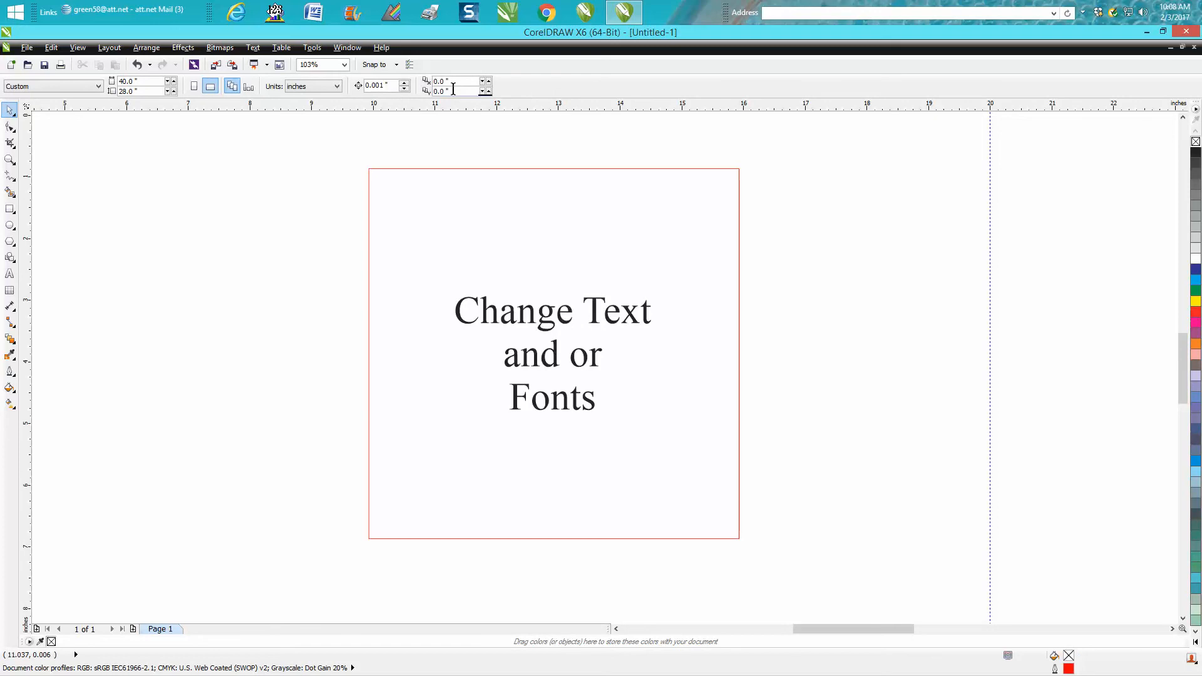
pyautogui.moveTo(516, 158)
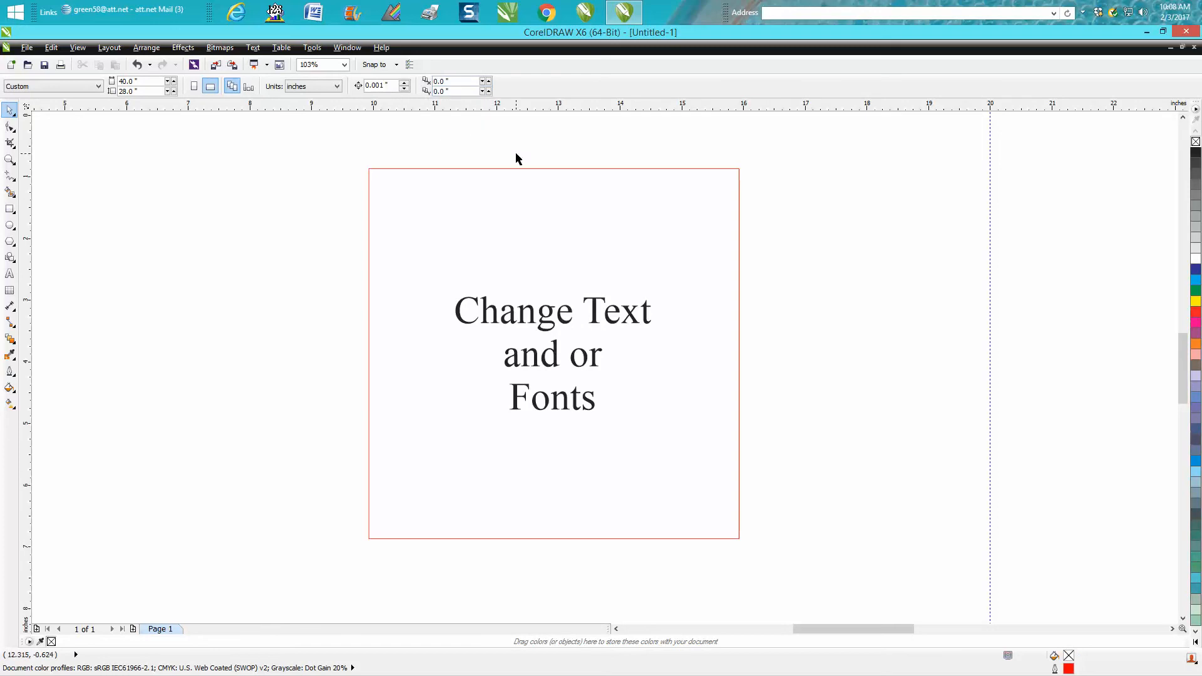